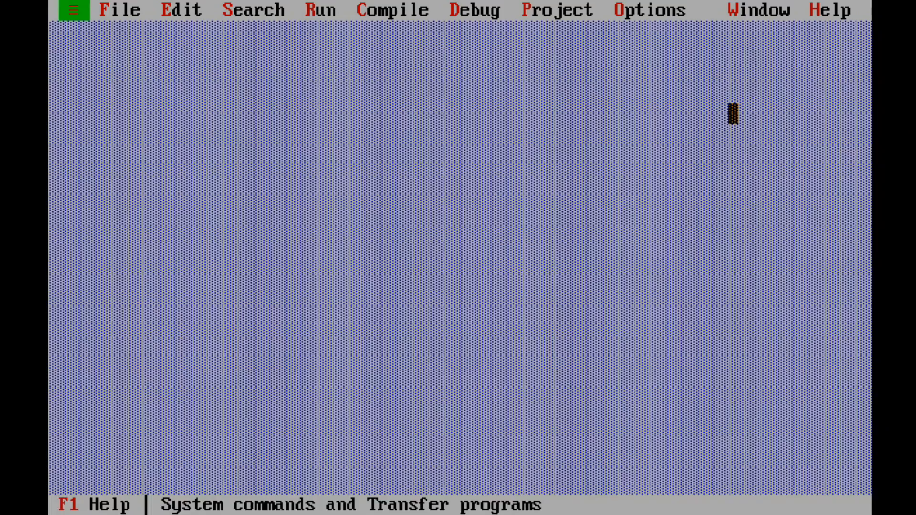
Look up the getchar, putchar topic in the Help index.
{"action": "key", "text": "Alt+h"}
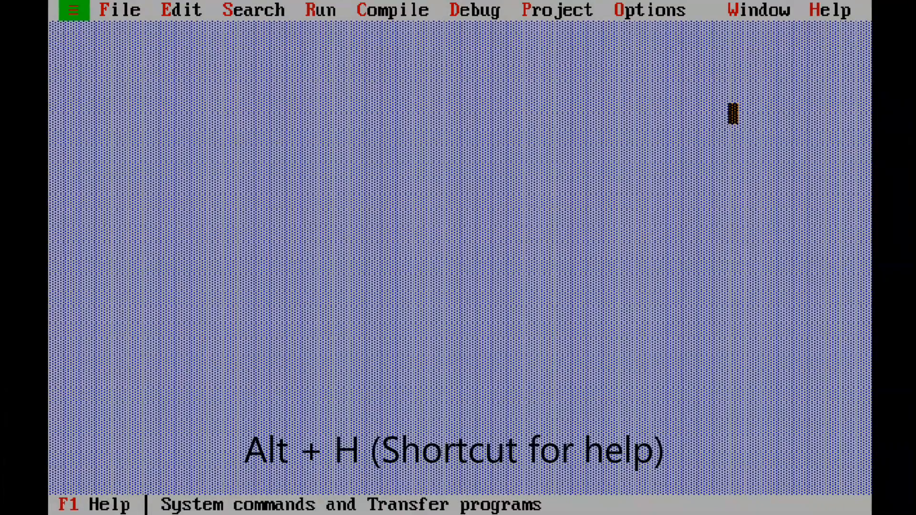
{"action": "left_click", "coordinate": [829, 10]}
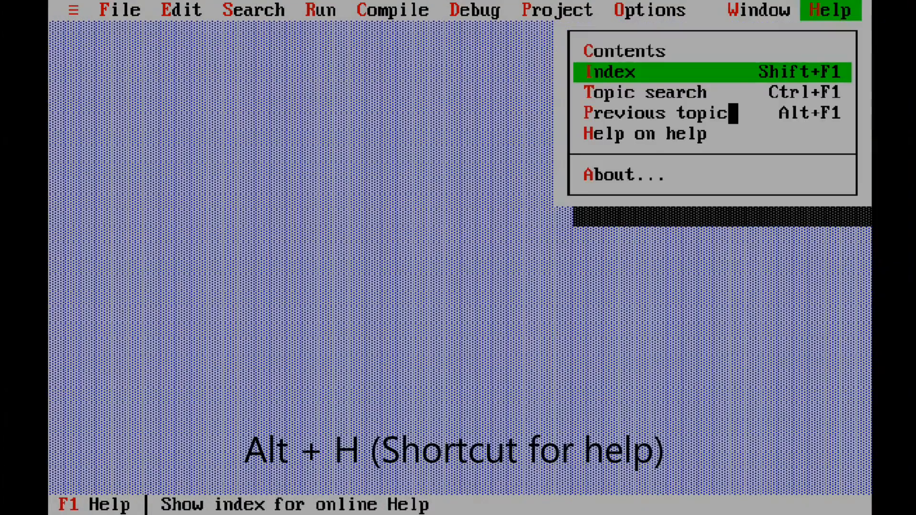
{"action": "left_click", "coordinate": [610, 72]}
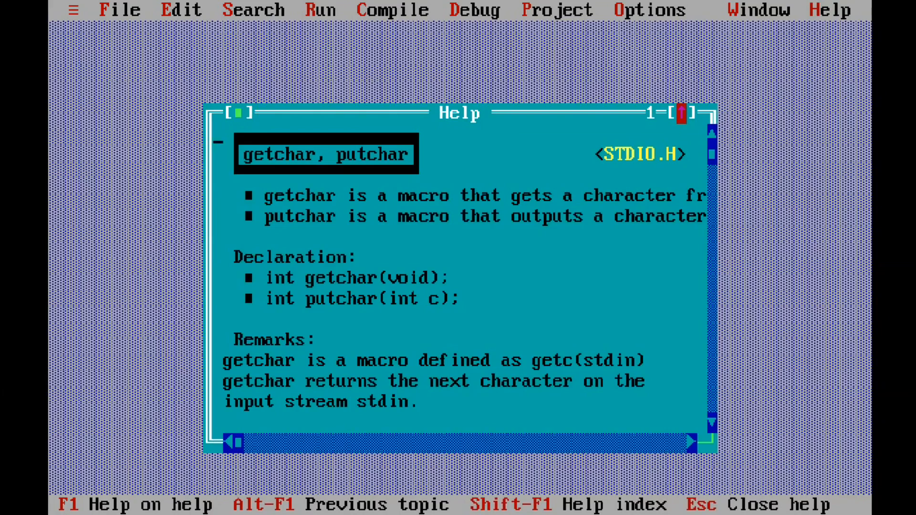
Maximize the help window and scroll through the getchar/putchar and gets/puts pages.
{"action": "left_click", "coordinate": [689, 117]}
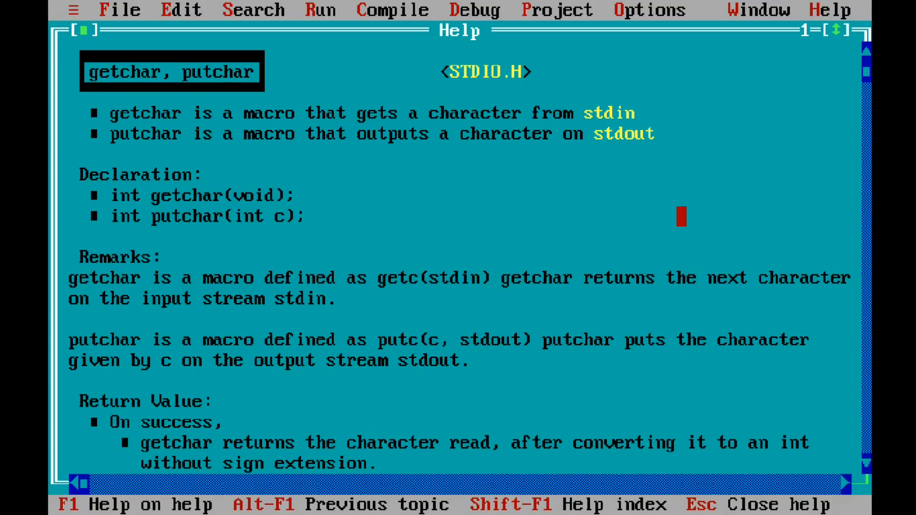
{"action": "scroll", "scroll_direction": "down", "scroll_amount": 3}
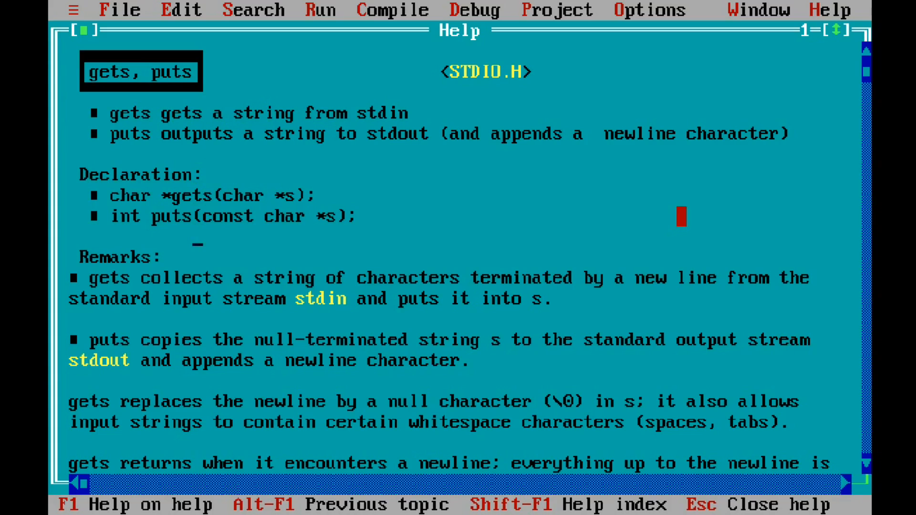
{"action": "scroll", "scroll_direction": "down", "scroll_amount": 3}
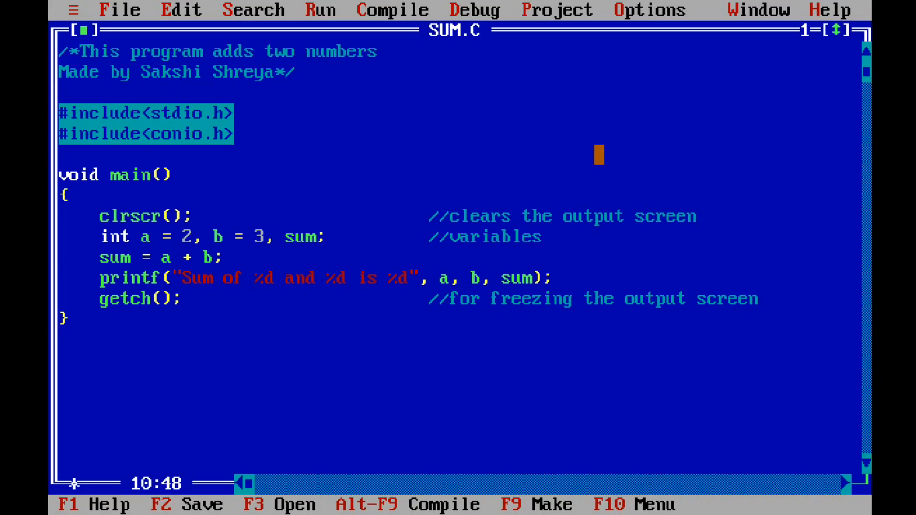
Delete the '= 3' initializer after b in the int declaration.
{"action": "left_click", "coordinate": [537, 236]}
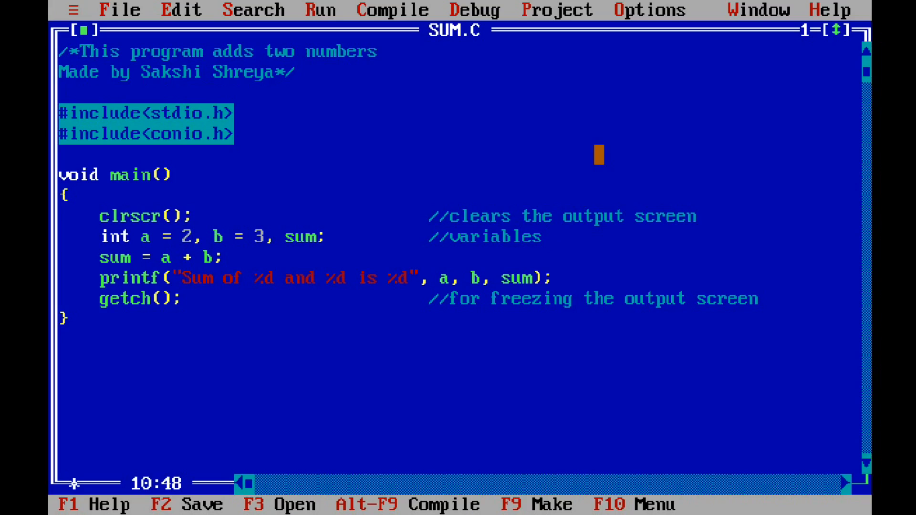
{"action": "left_click", "coordinate": [543, 237]}
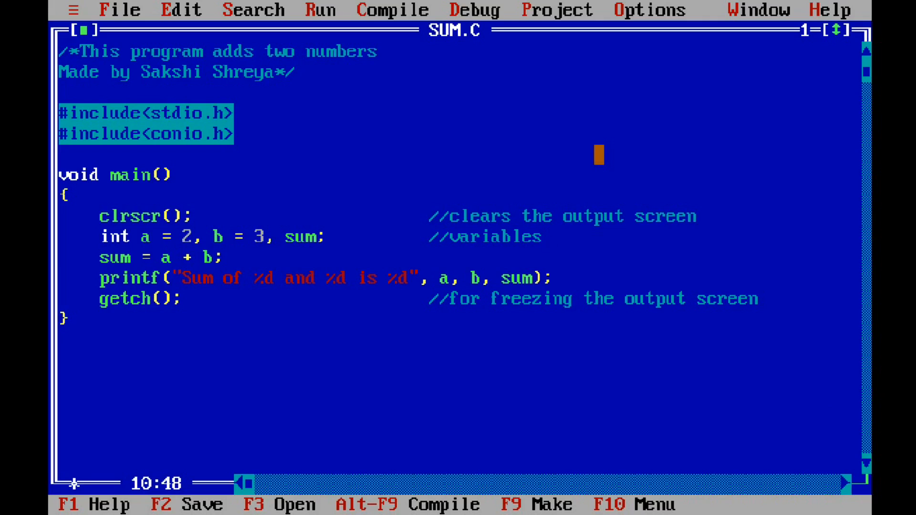
{"action": "left_click", "coordinate": [537, 236]}
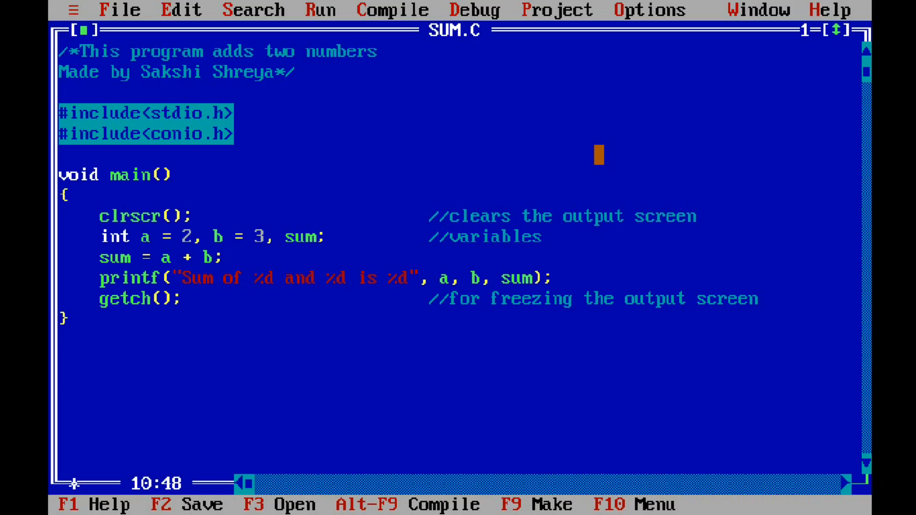
{"action": "left_click", "coordinate": [550, 240]}
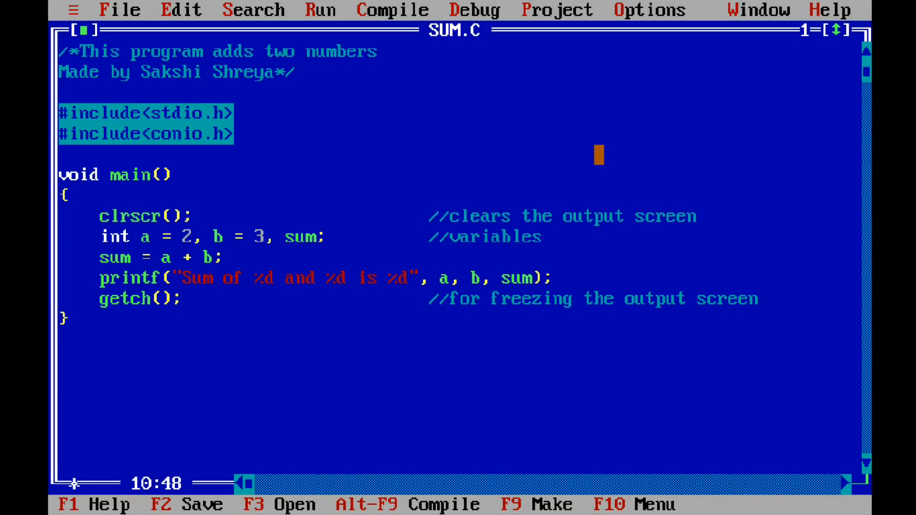
{"action": "left_click", "coordinate": [543, 237]}
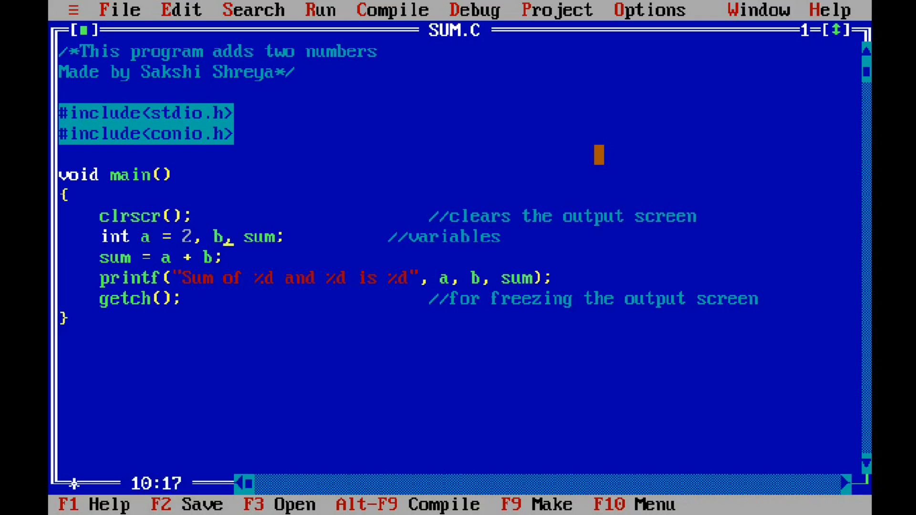
Drop '= 2' from a and add printf("Enter an integer: \t"); below the declaration.
{"action": "key", "text": "Backspace"}
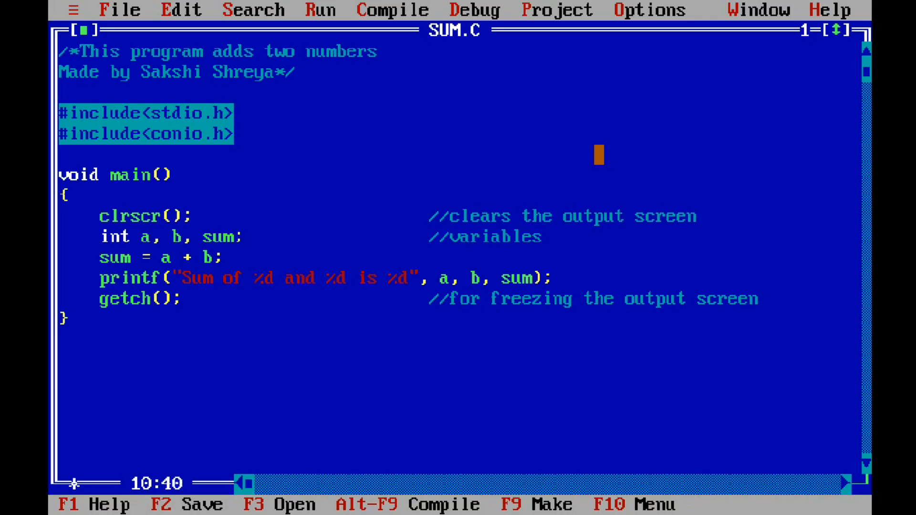
{"action": "type", "text": "p"}
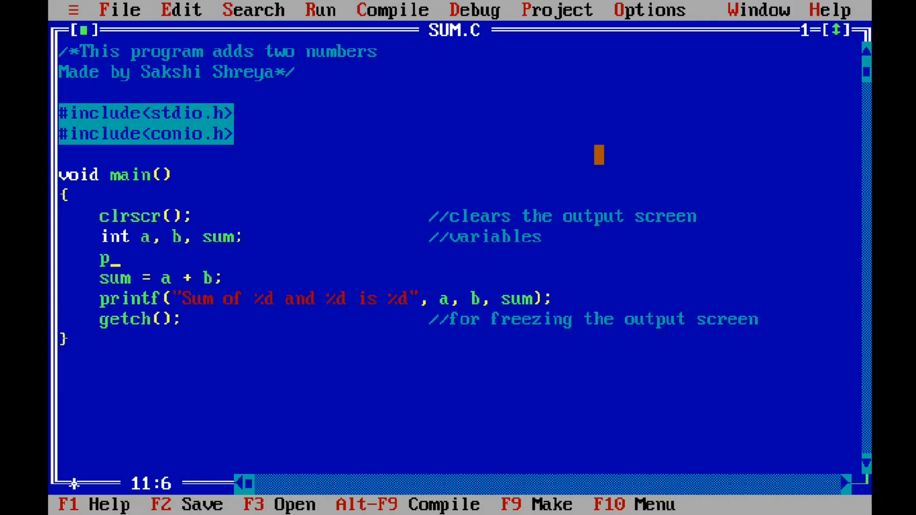
{"action": "type", "text": "rintf("}
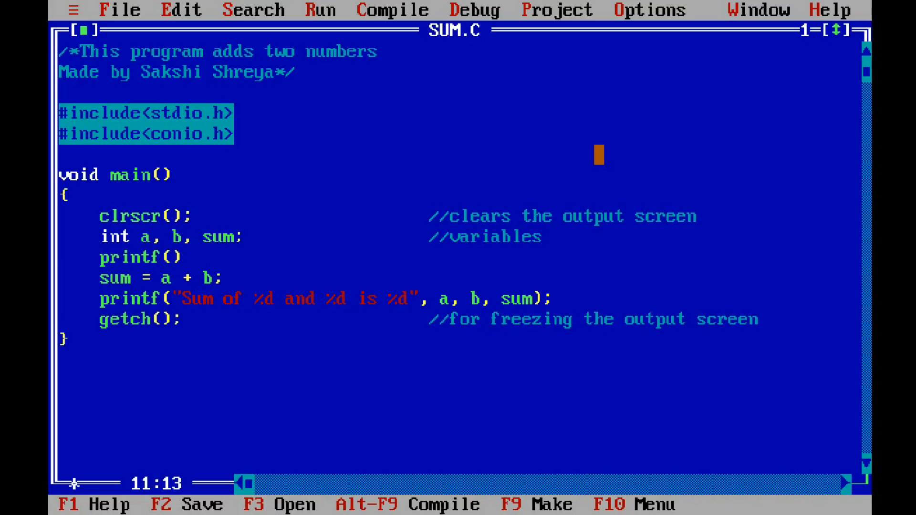
{"action": "type", "text": "\"\""}
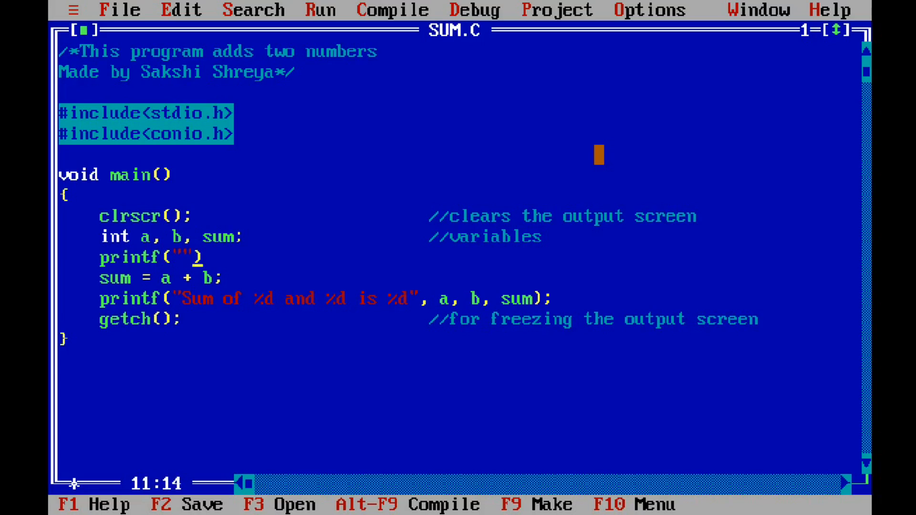
{"action": "type", "text": "Enter an integer:"}
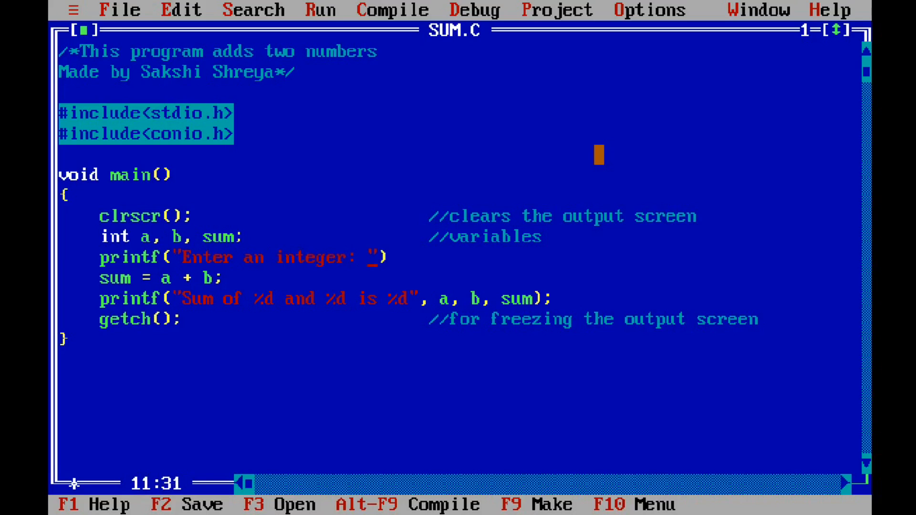
{"action": "type", "text": "\\t"}
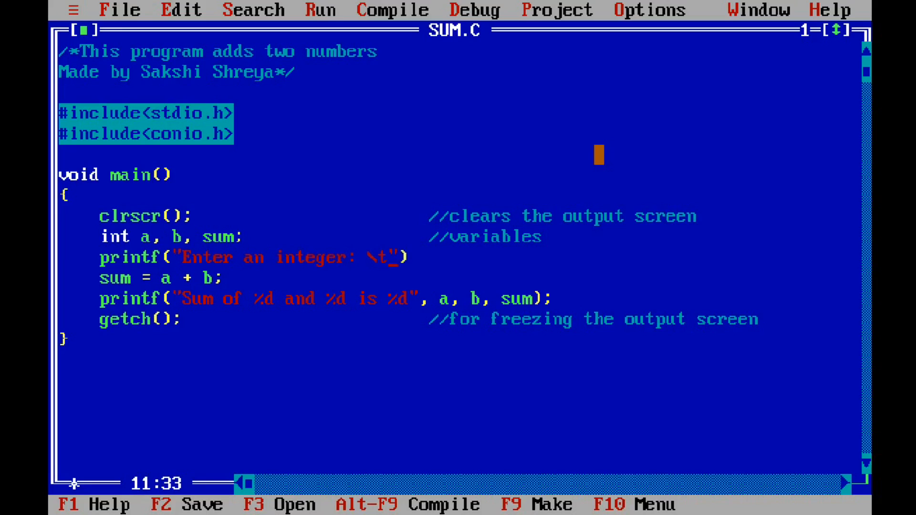
{"action": "type", "text": ";"}
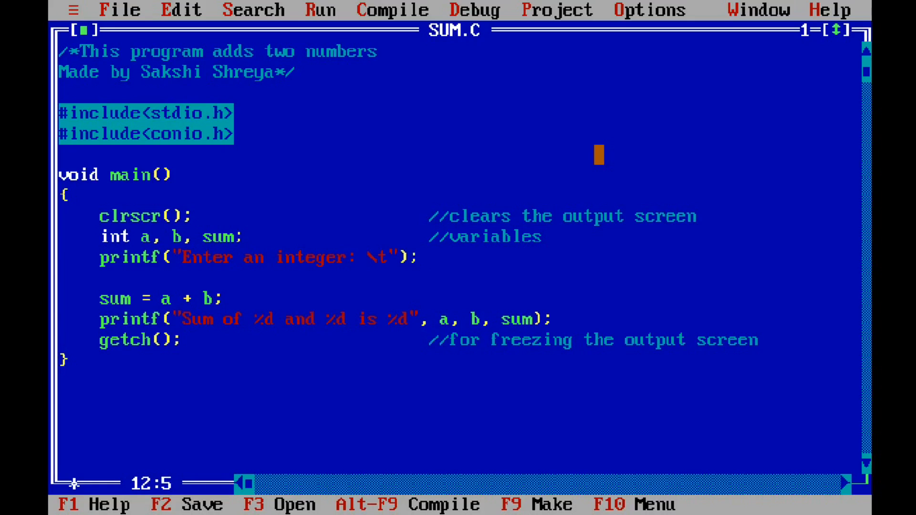
Type scanf("%d", &a); on the line after the first prompt.
{"action": "type", "text": "scanf"}
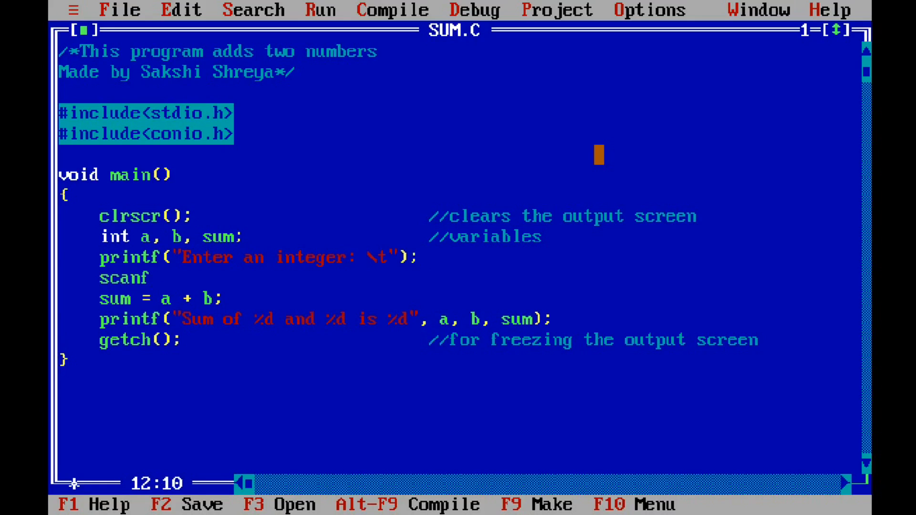
{"action": "type", "text": "()"}
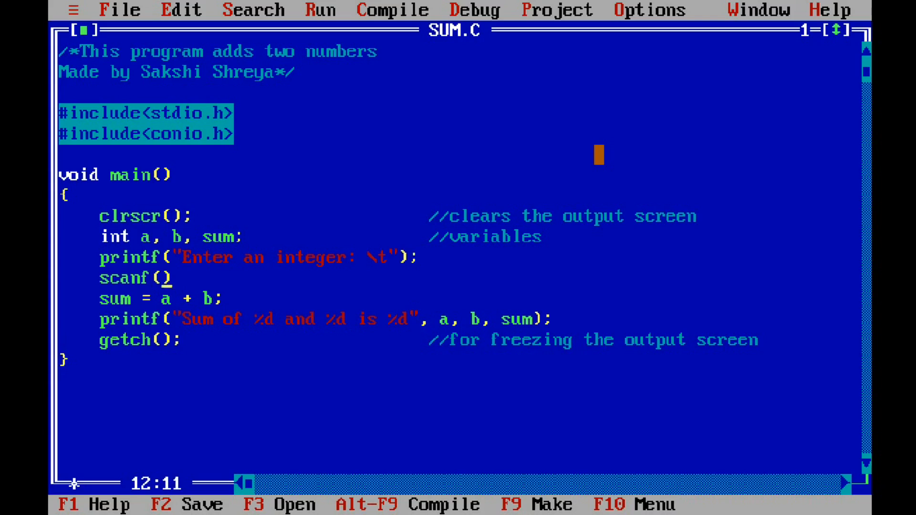
{"action": "type", "text": "\"\""}
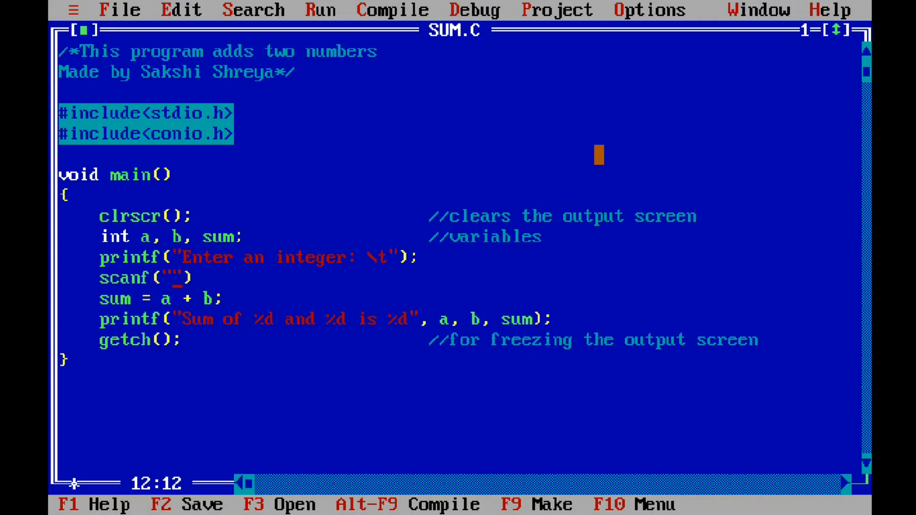
{"action": "type", "text": "%d"}
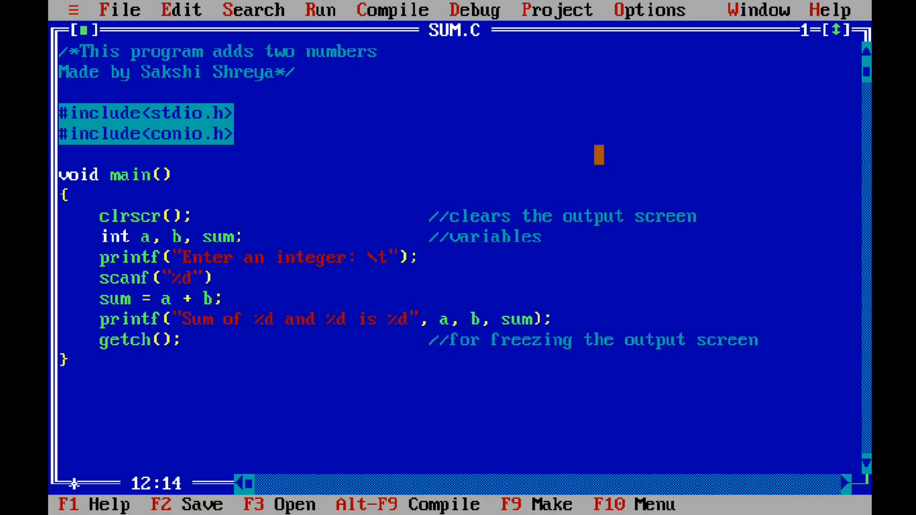
{"action": "type", "text": ","}
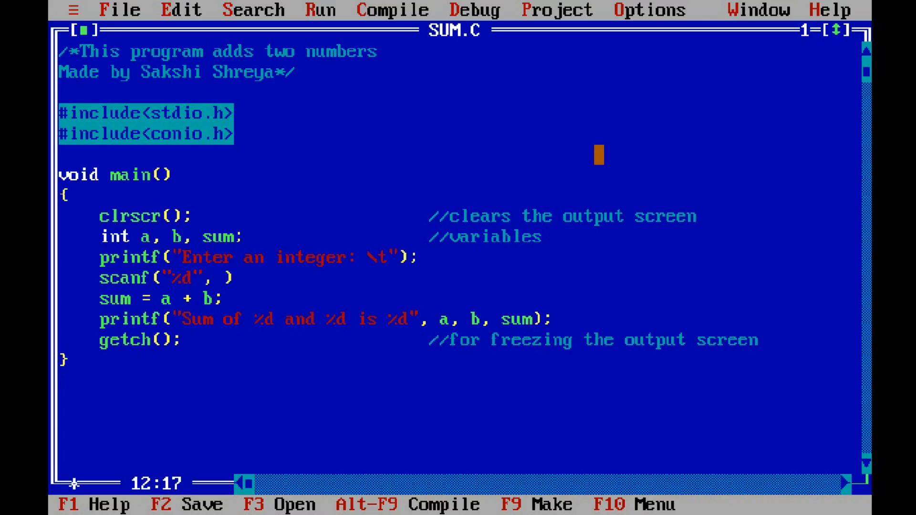
{"action": "type", "text": "&"}
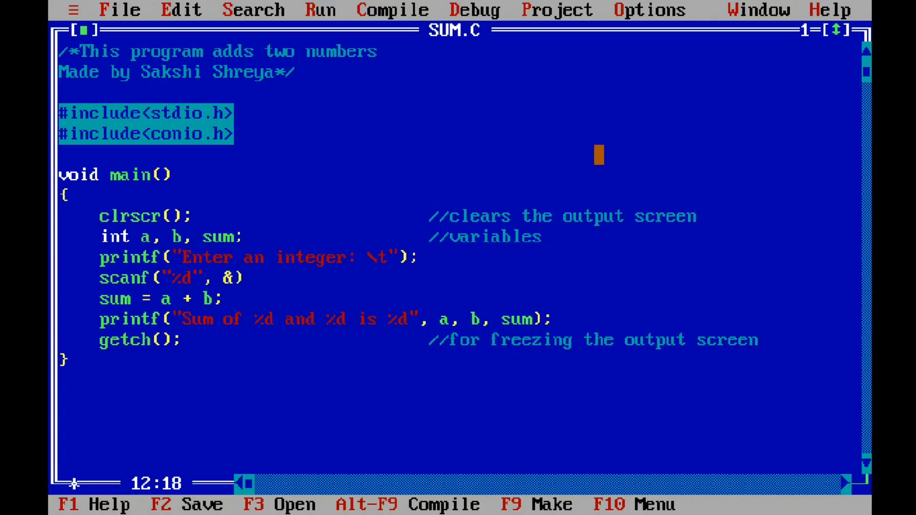
{"action": "type", "text": "a"}
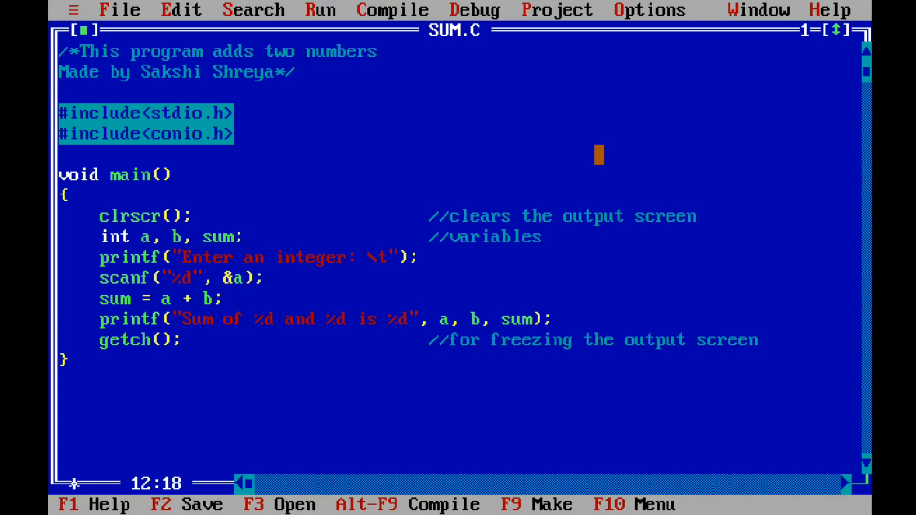
Add printf("Enter another integer: \t"); on a new line after the first scanf.
{"action": "key", "text": "enter"}
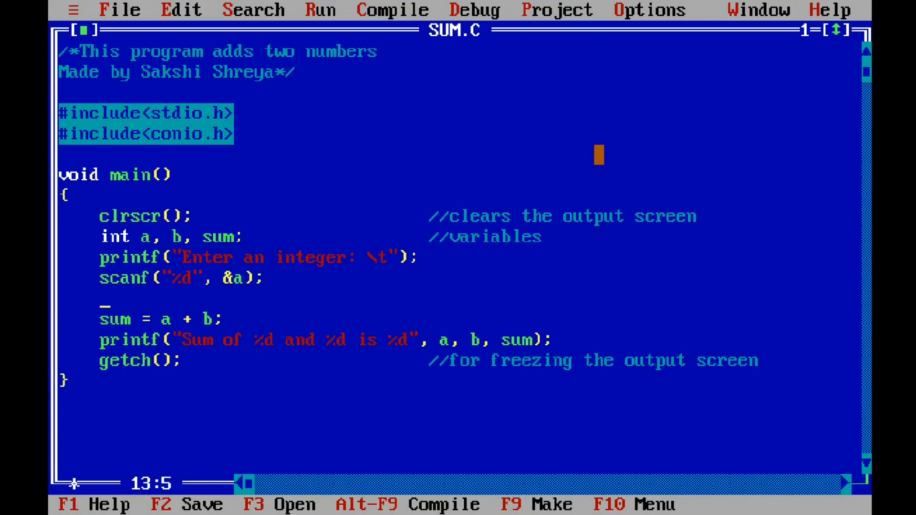
{"action": "type", "text": "prin"}
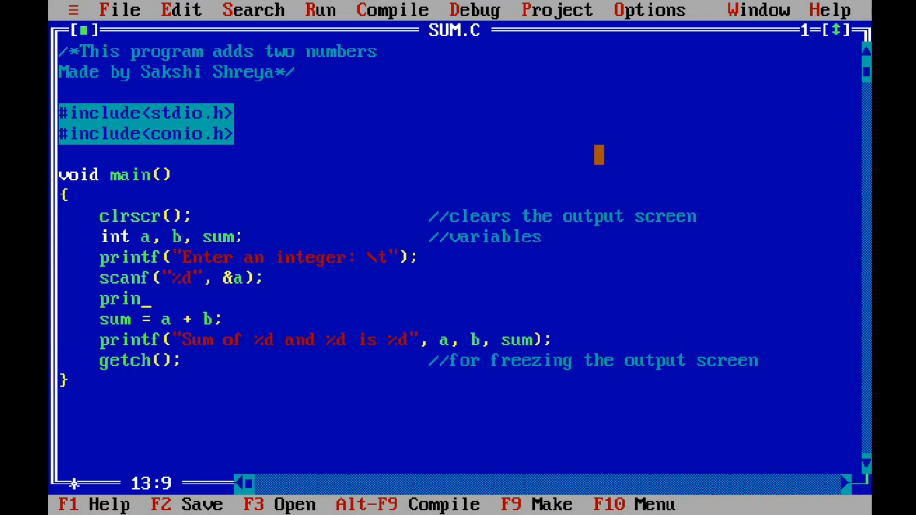
{"action": "type", "text": "tf("}
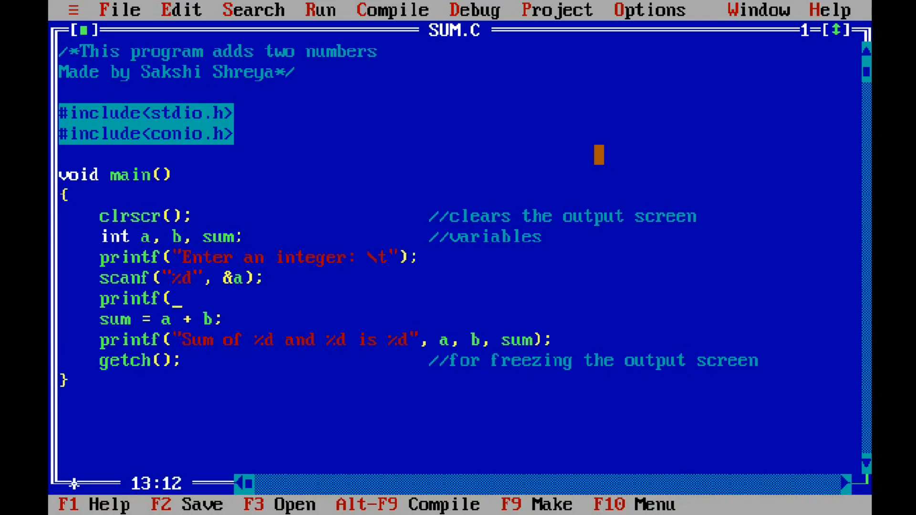
{"action": "type", "text": "\"E"}
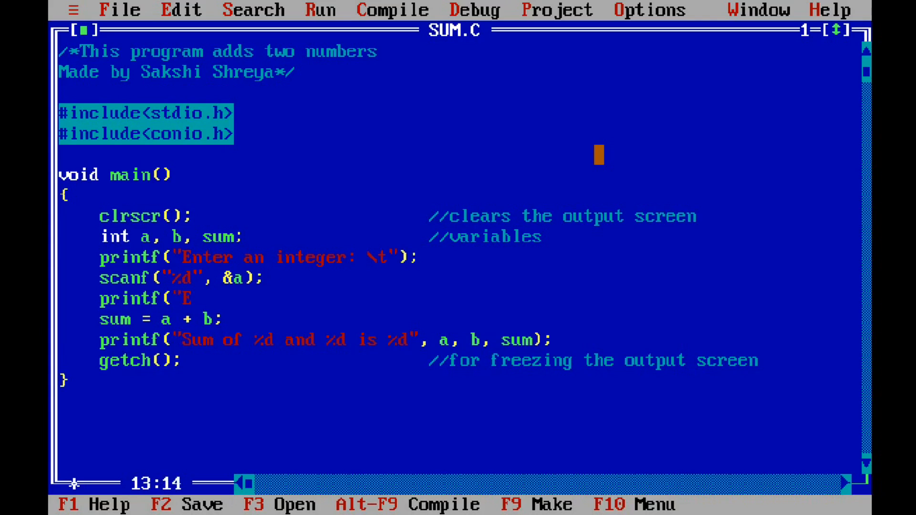
{"action": "type", "text": "nter ano"}
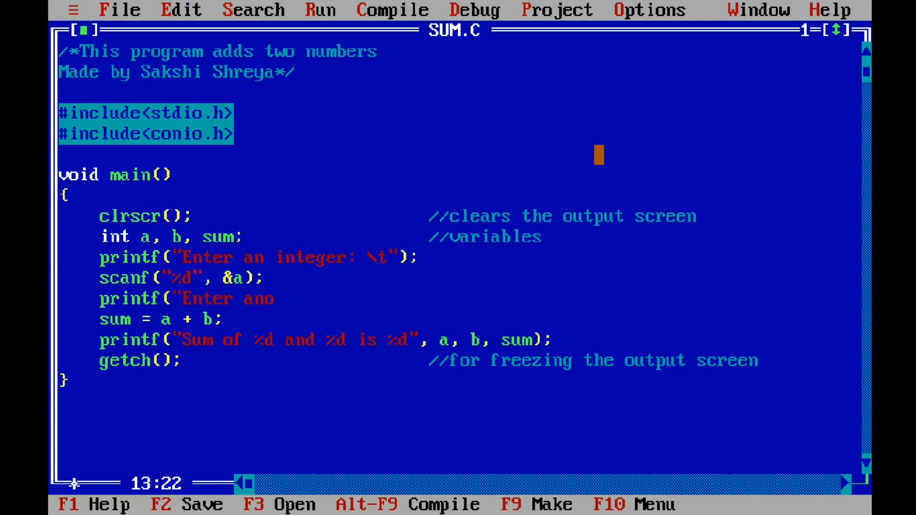
{"action": "type", "text": "ther inte"}
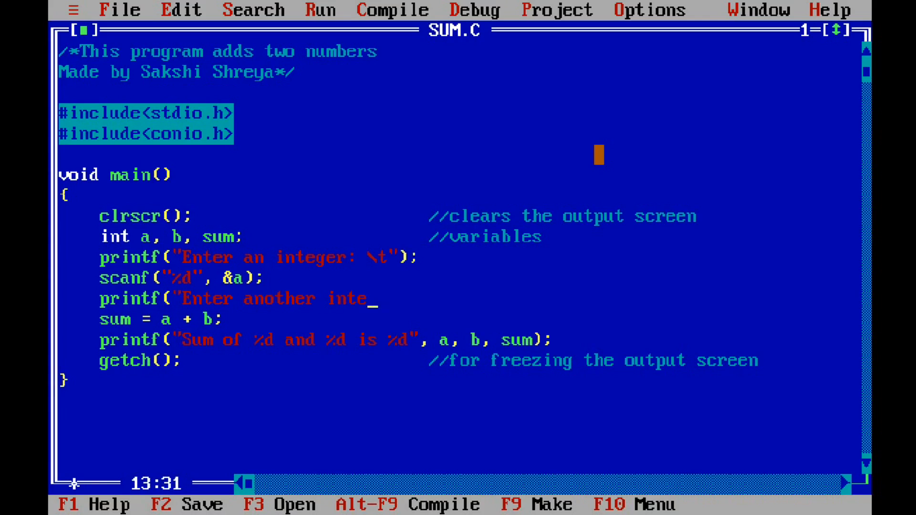
{"action": "type", "text": "ger:"}
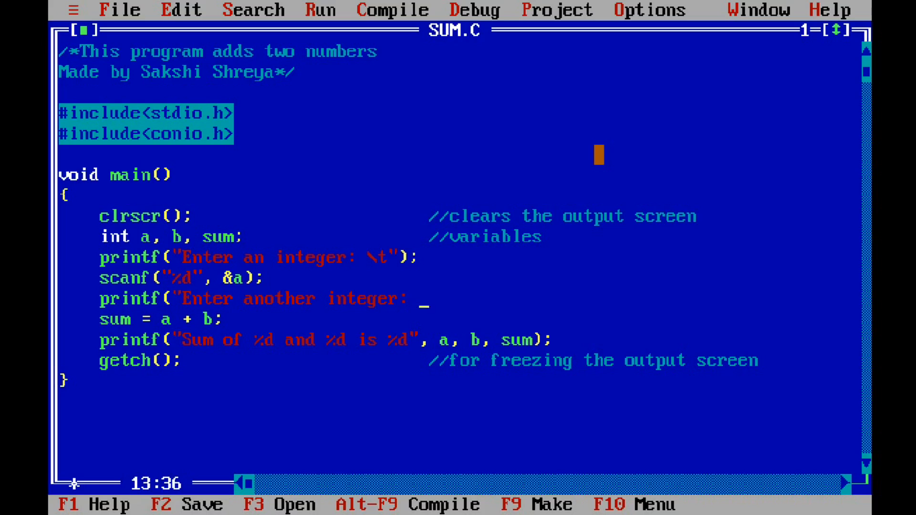
{"action": "type", "text": "\\t"}
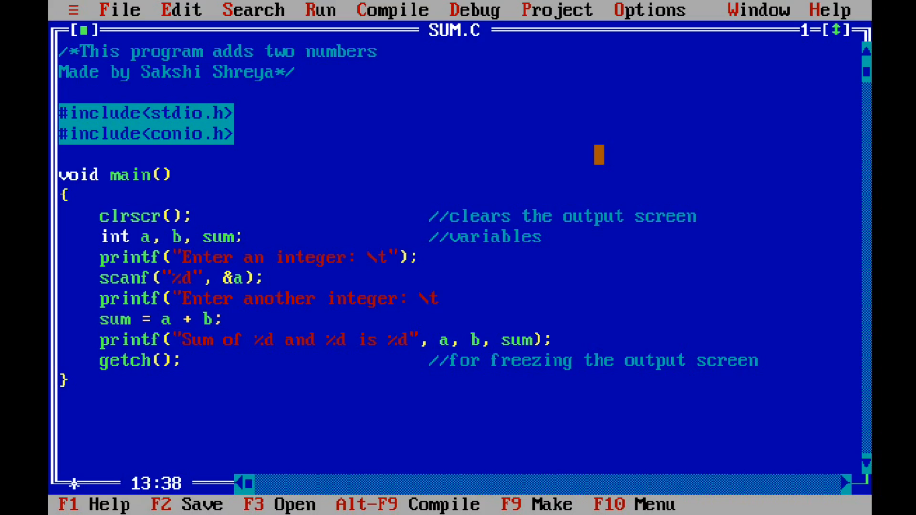
{"action": "type", "text": "\");"}
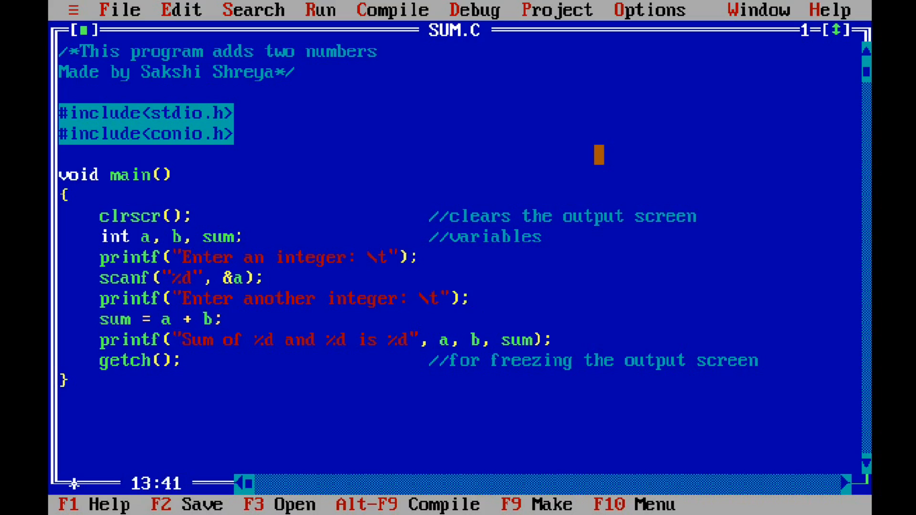
Type scanf("%d", &b); after the second prompt.
{"action": "type", "text": "sca"}
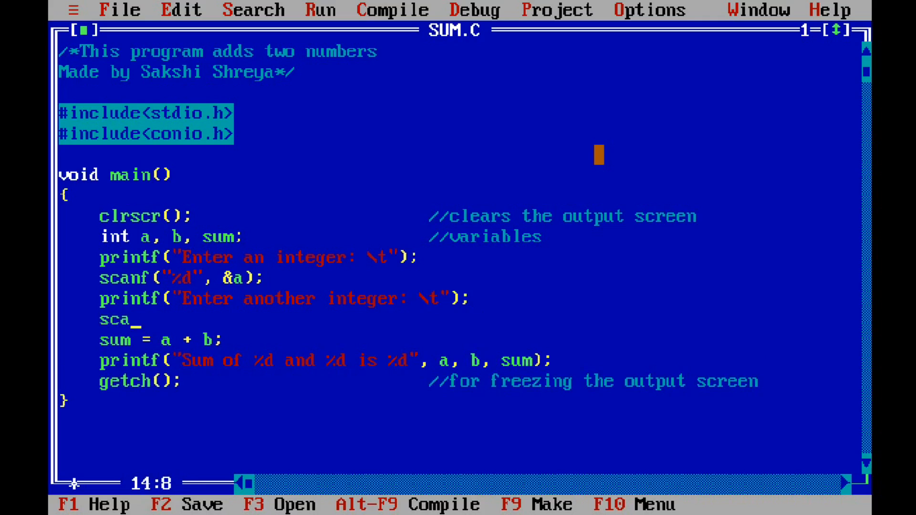
{"action": "type", "text": "nf("}
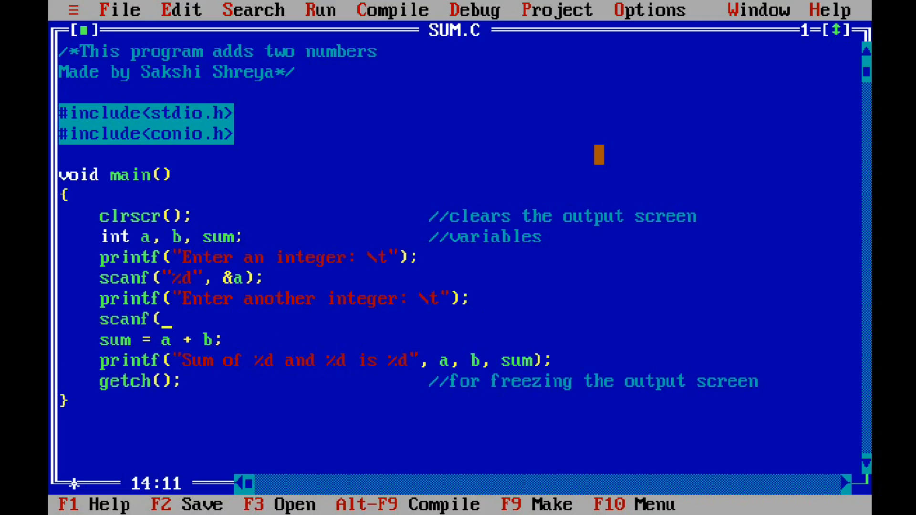
{"action": "type", "text": "\""}
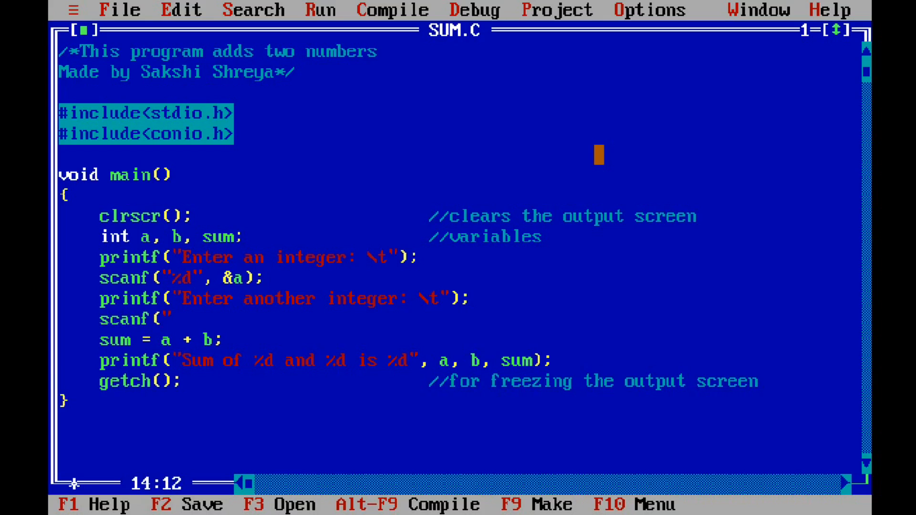
{"action": "type", "text": "%d"}
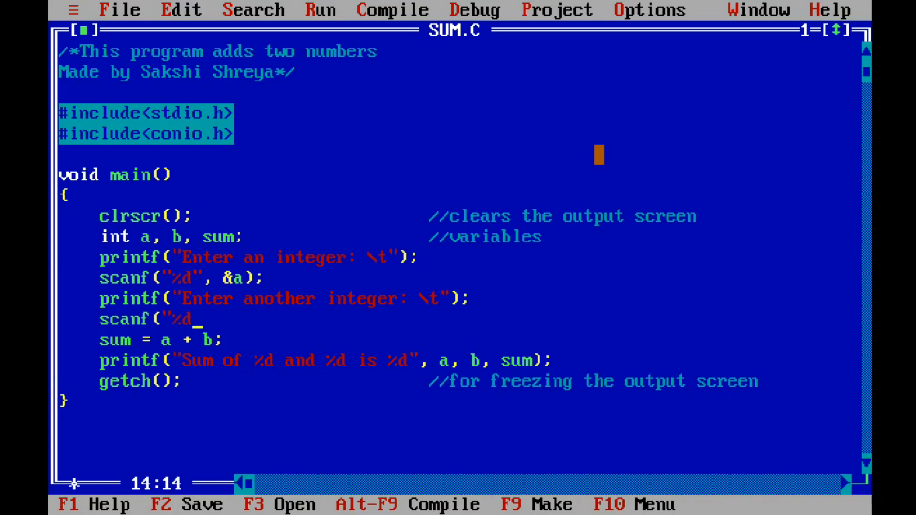
{"action": "type", "text": "\","}
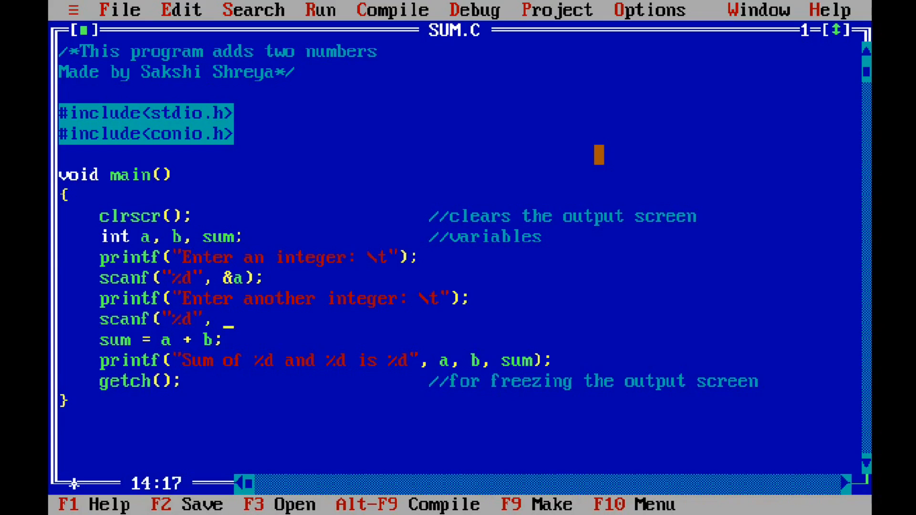
{"action": "type", "text": "&b"}
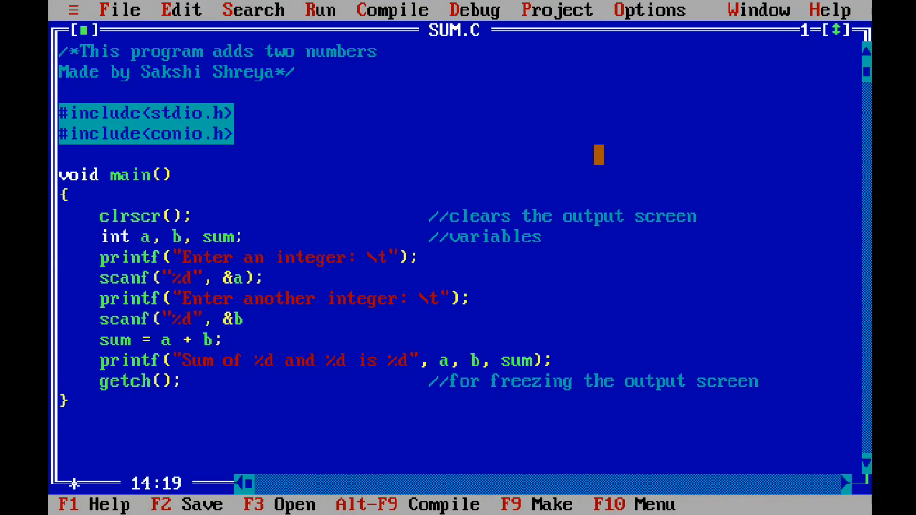
{"action": "type", "text": ";"}
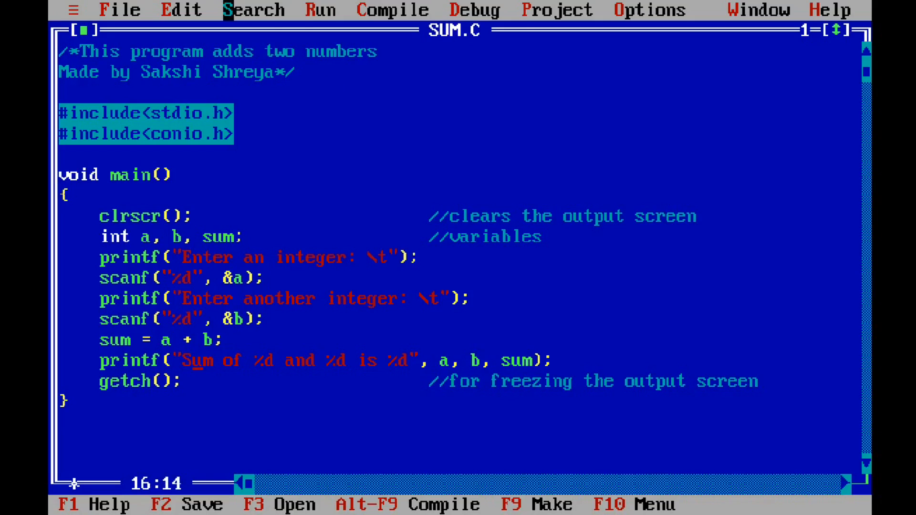
Run SUM.C from the Run menu, getting 'Declaration is not allowed here' on line 10.
{"action": "left_click", "coordinate": [320, 10]}
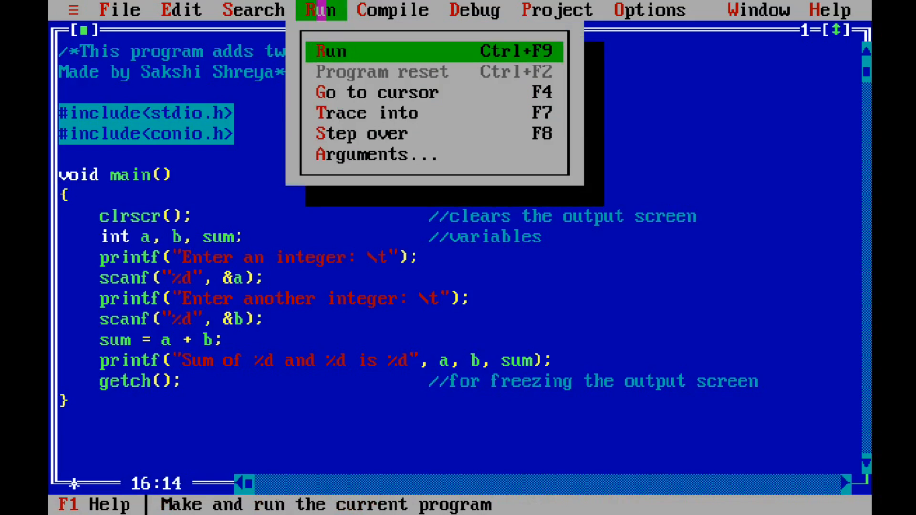
{"action": "left_click", "coordinate": [331, 51]}
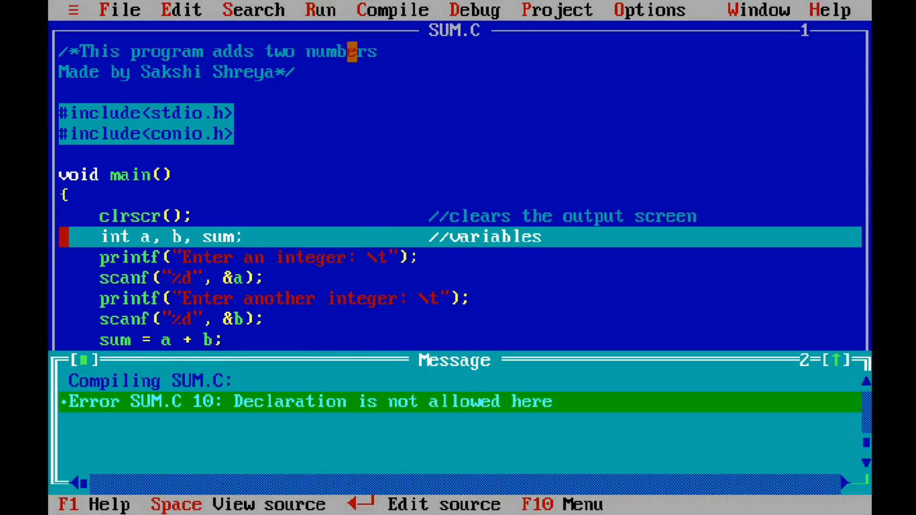
{"action": "mouse_move", "coordinate": [456, 382]}
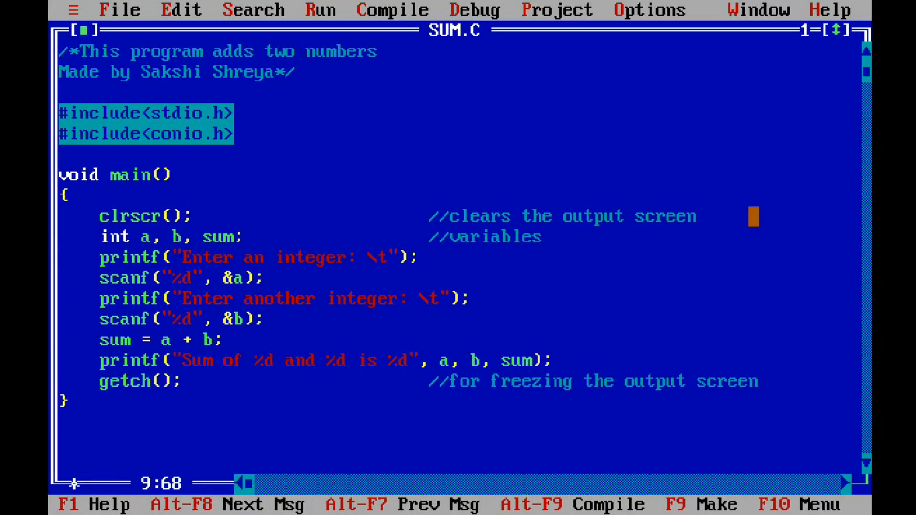
Delete the commented clrscr() line and retype clrscr(); below the int a, b, sum declaration.
{"action": "key", "text": "Backspace"}
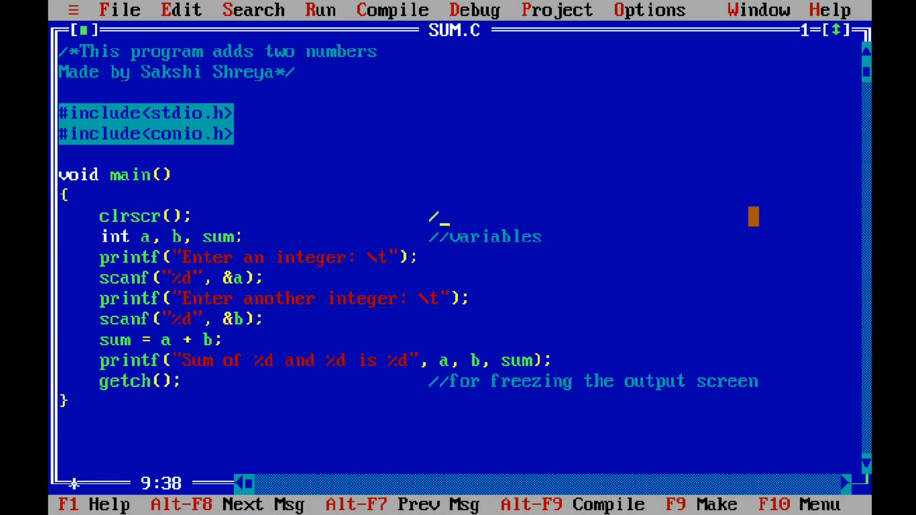
{"action": "key", "text": "Ctrl+y"}
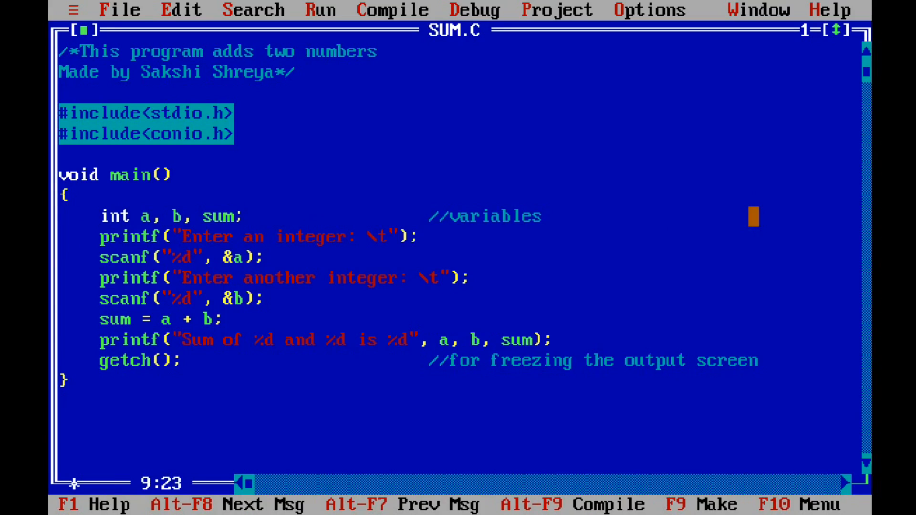
{"action": "key", "text": "Enter"}
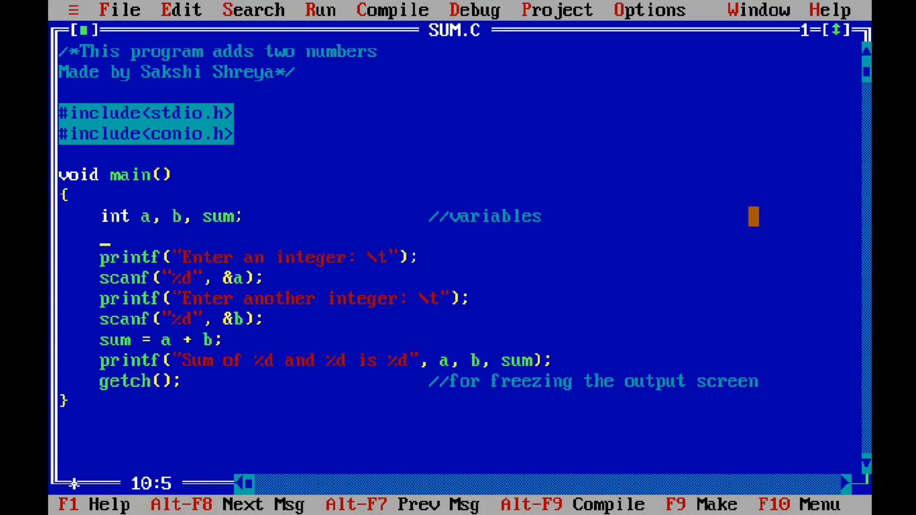
{"action": "type", "text": "clrsc"}
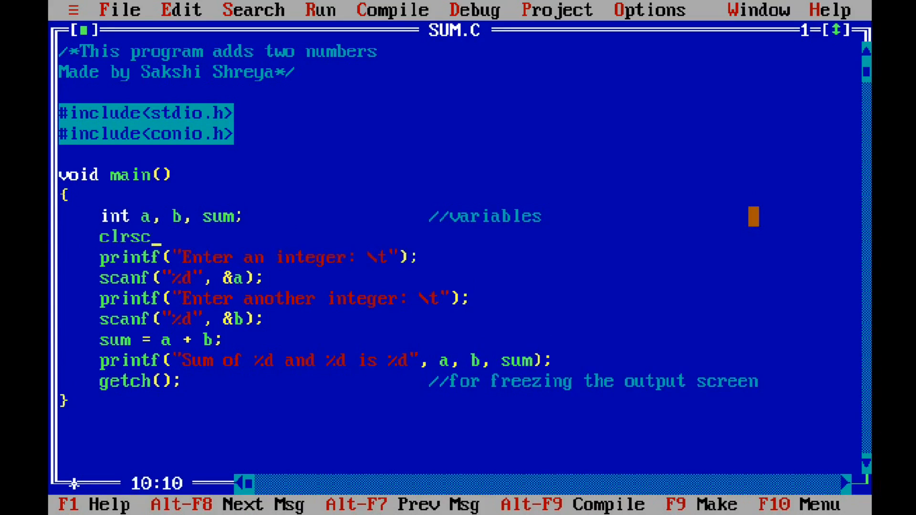
{"action": "type", "text": "r();"}
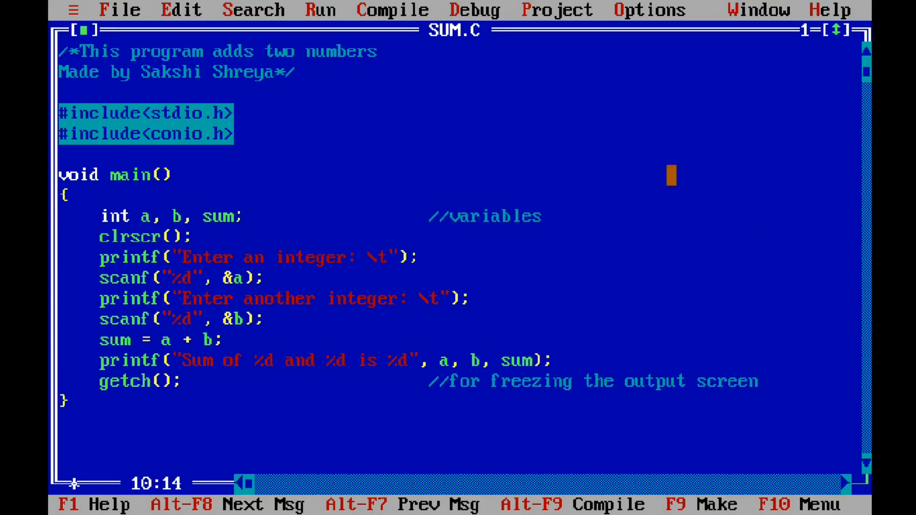
{"action": "left_click", "coordinate": [320, 10]}
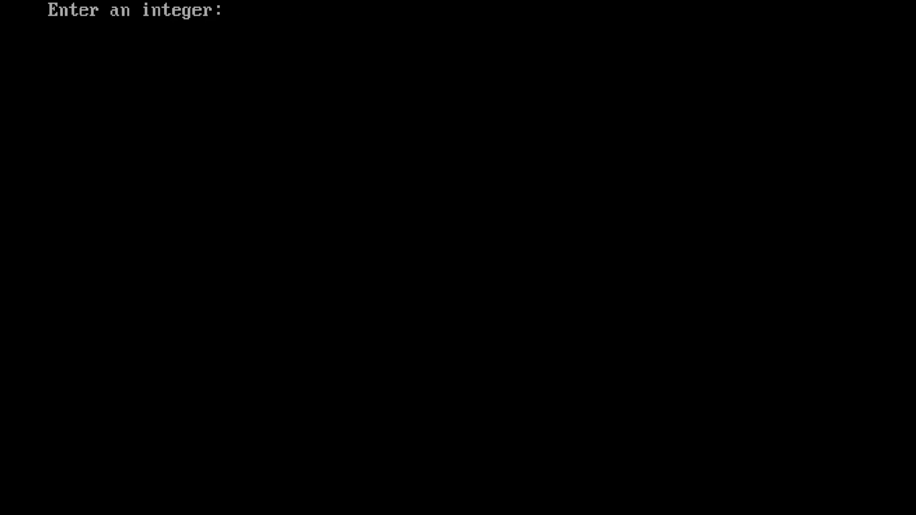
Enter 6 as the first integer in the running program.
{"action": "key", "text": "Return"}
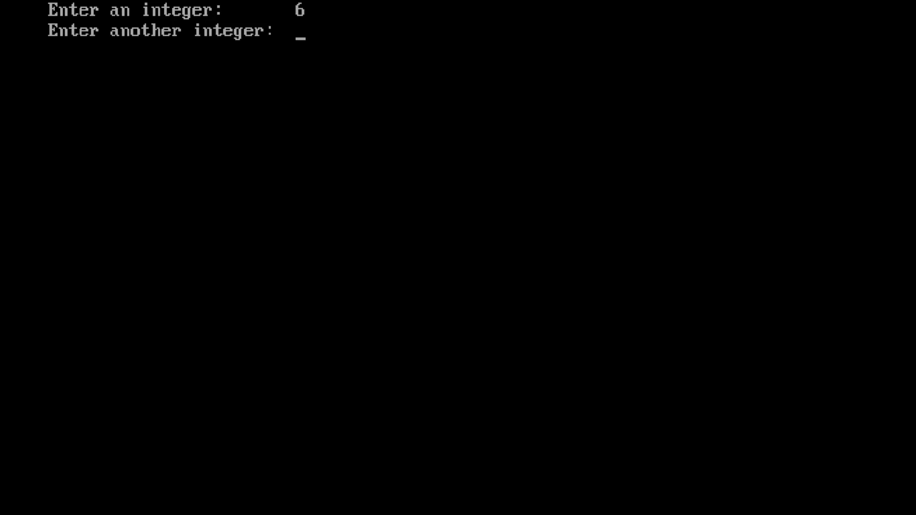